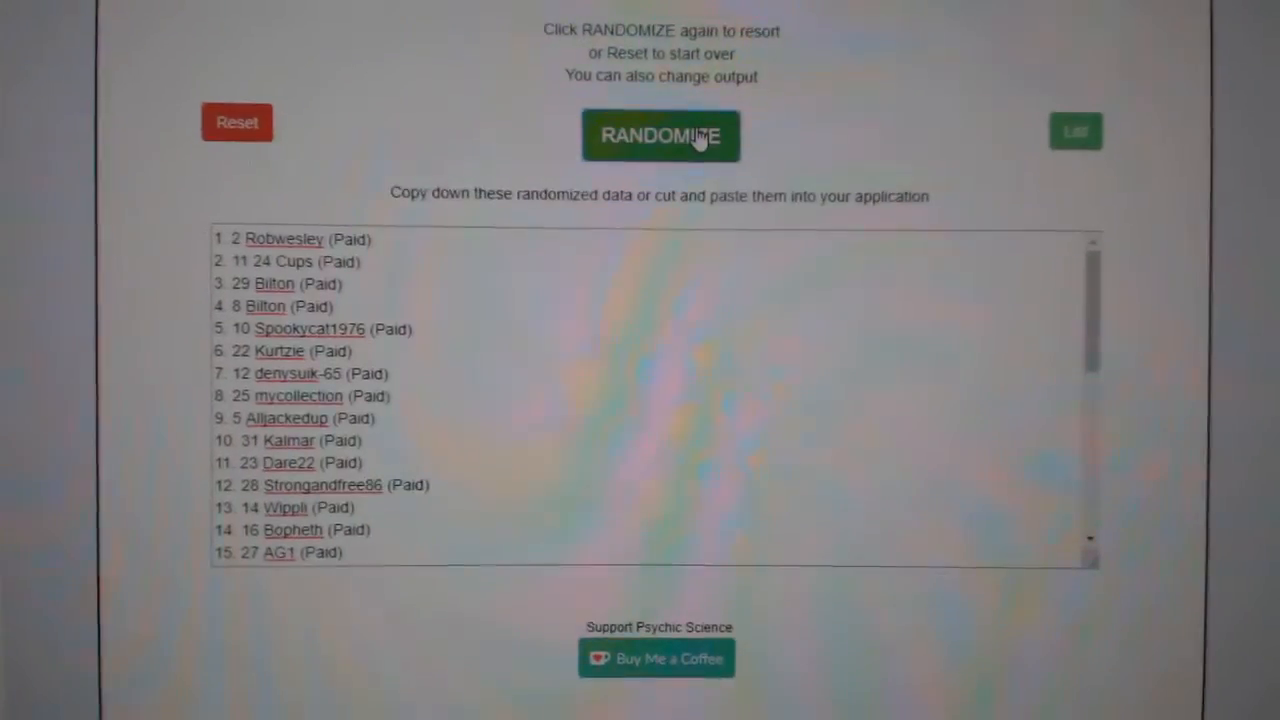
Step: Shuffle the buyer names and their Paid spots into a new random order
{"action": "left_click", "coordinate": [662, 135]}
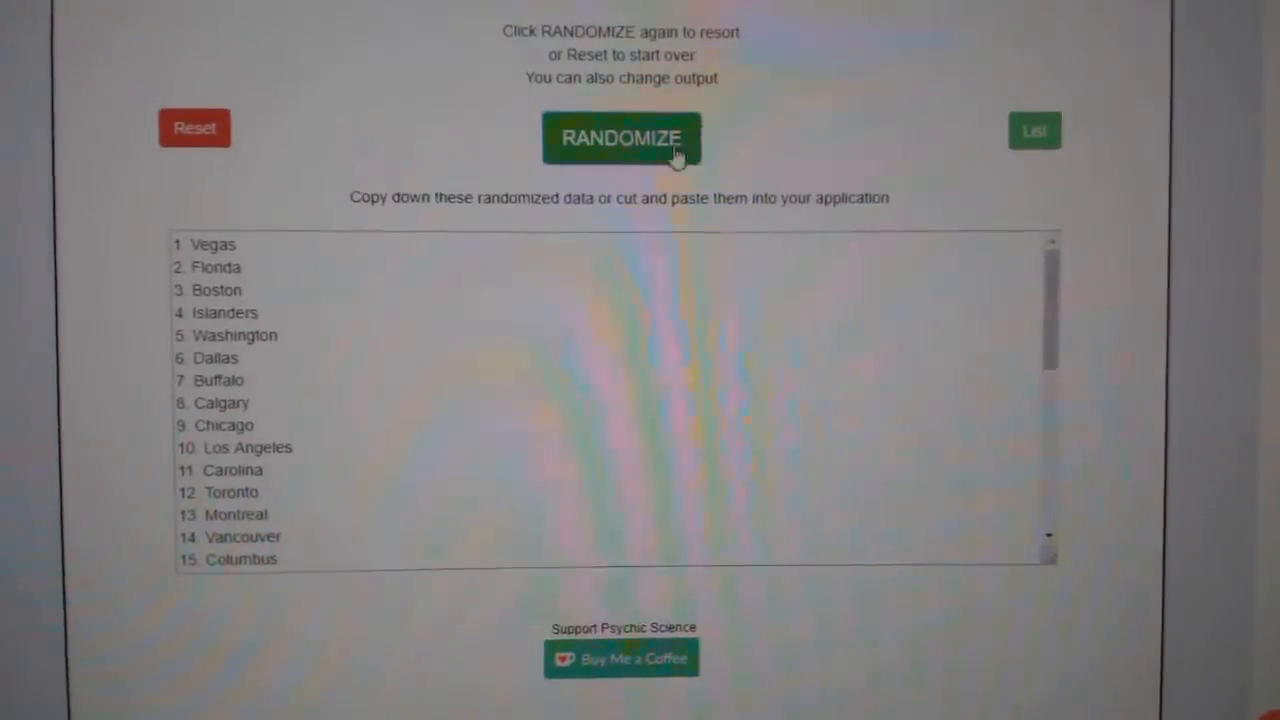
Step: Reshuffle the hockey team list so Boston comes first and Tampa Bay second
{"action": "left_click", "coordinate": [638, 139]}
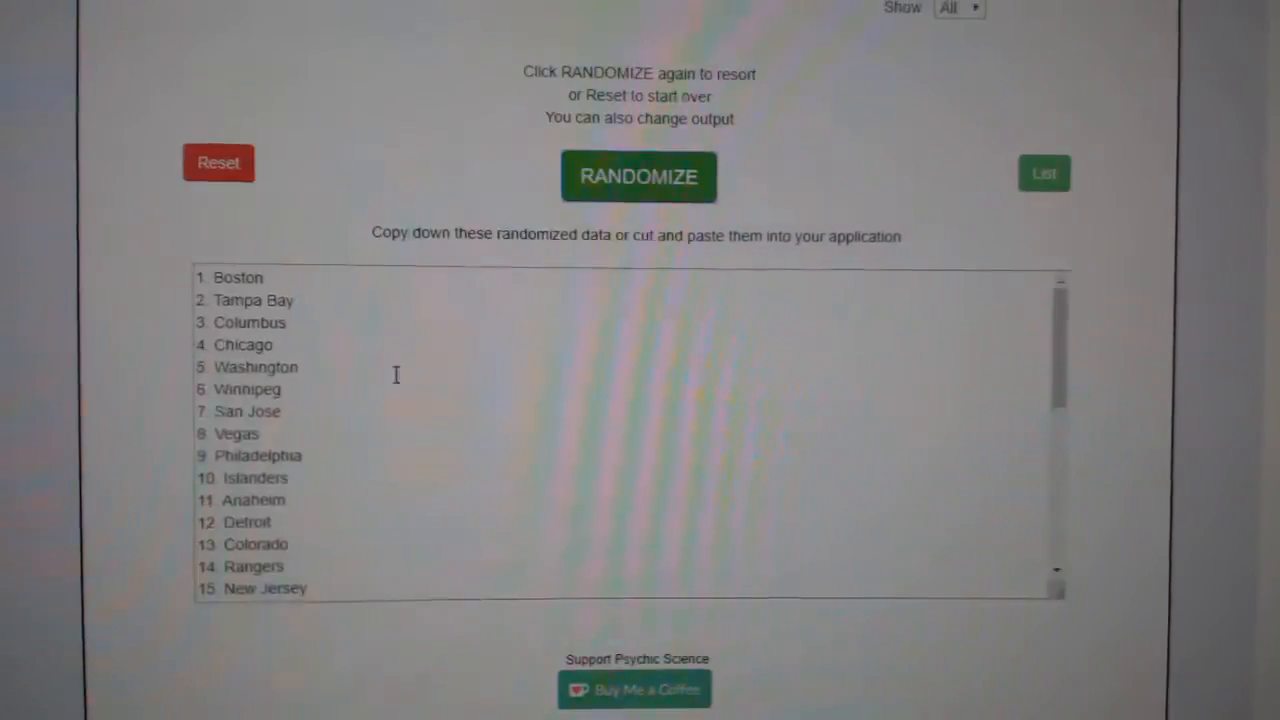